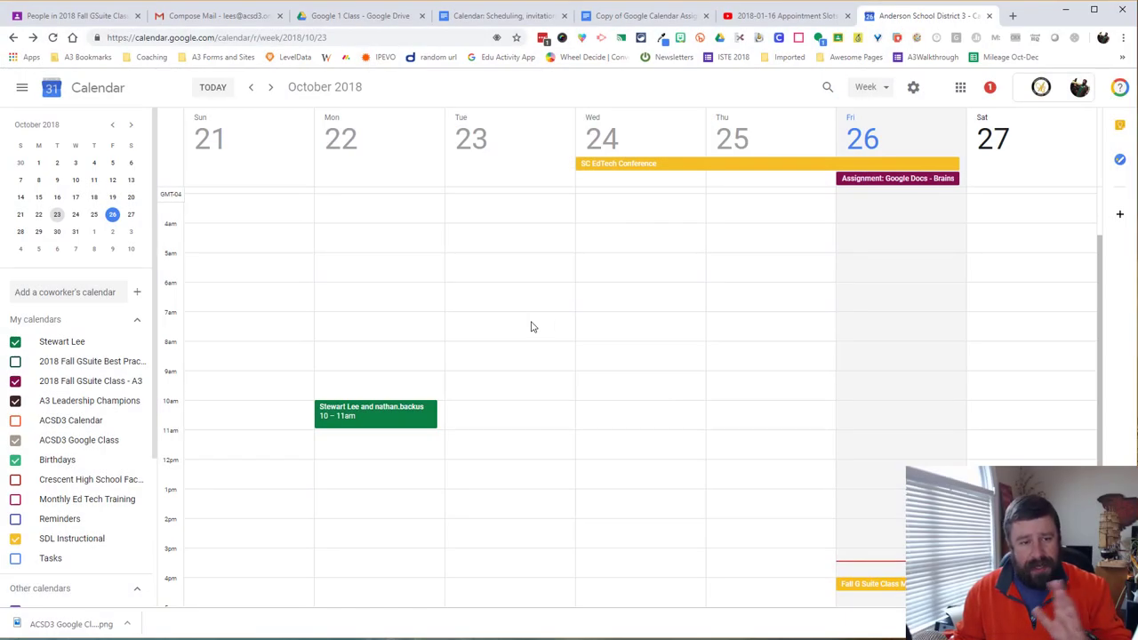
mouse_move(512, 182)
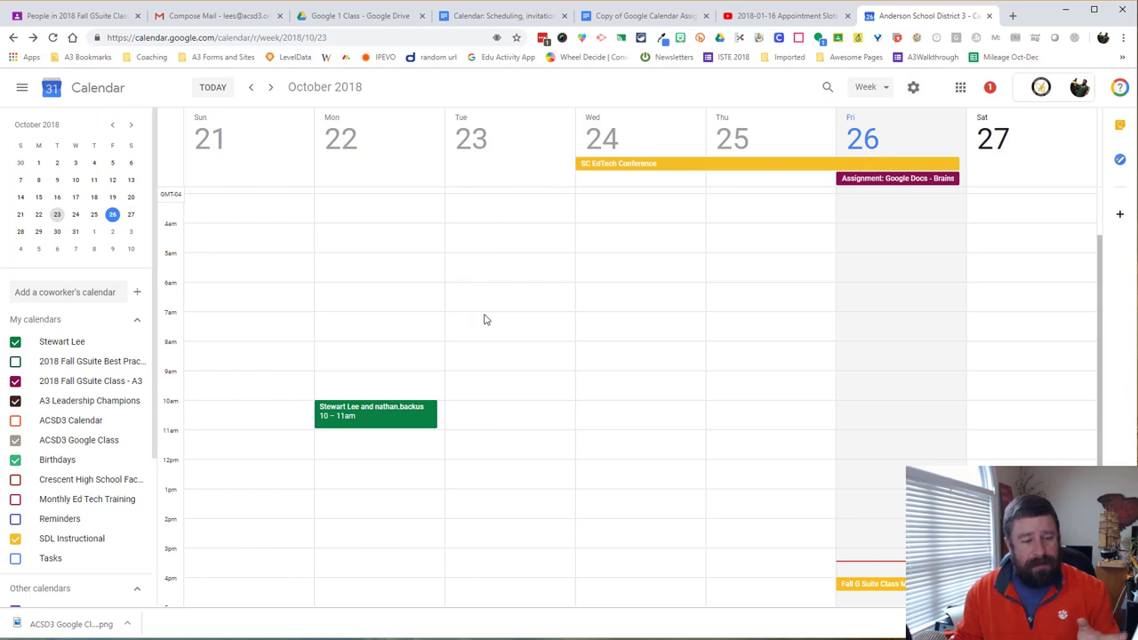
mouse_move(473, 359)
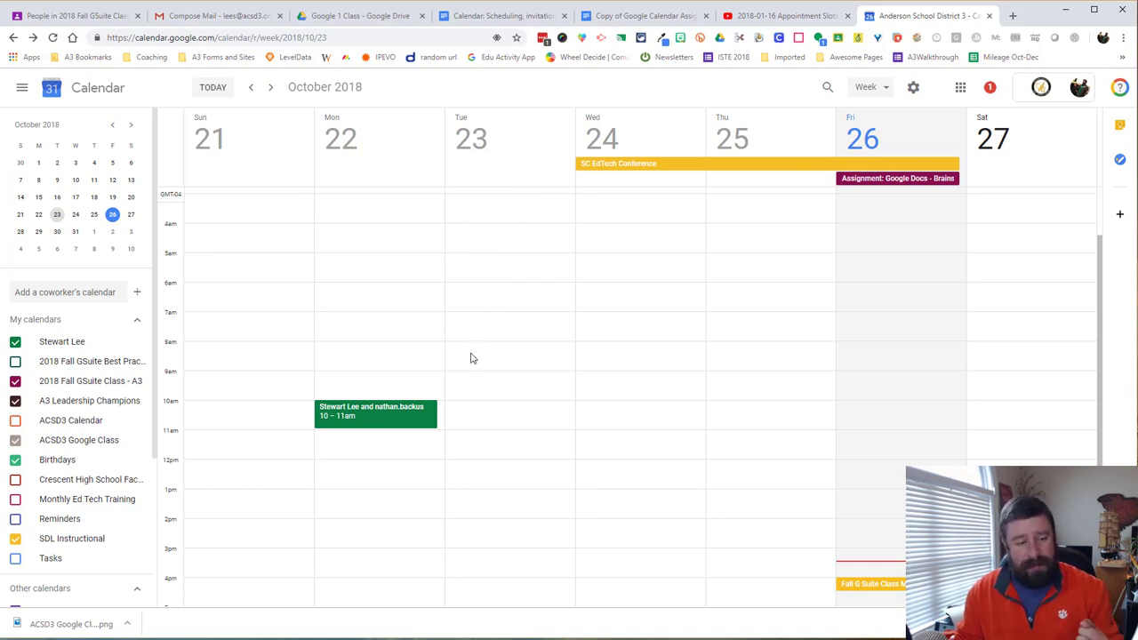
Block Tuesday October 23 from 8:00am to 3:45pm as 30-minute appointment slots.
drag(509, 346, 509, 525)
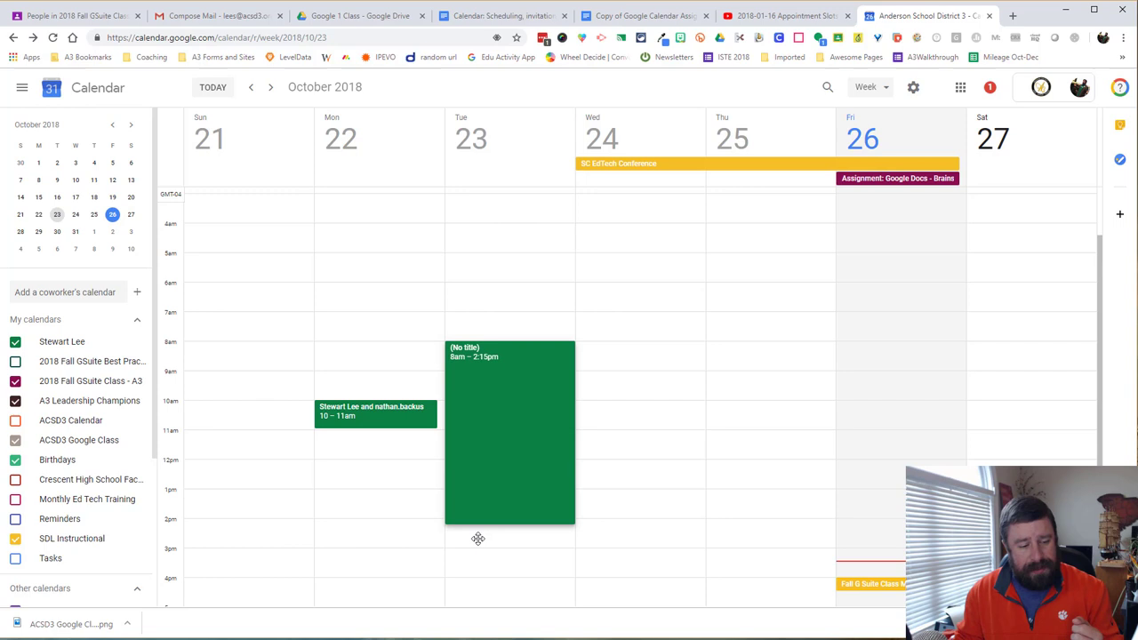
drag(509, 524, 509, 576)
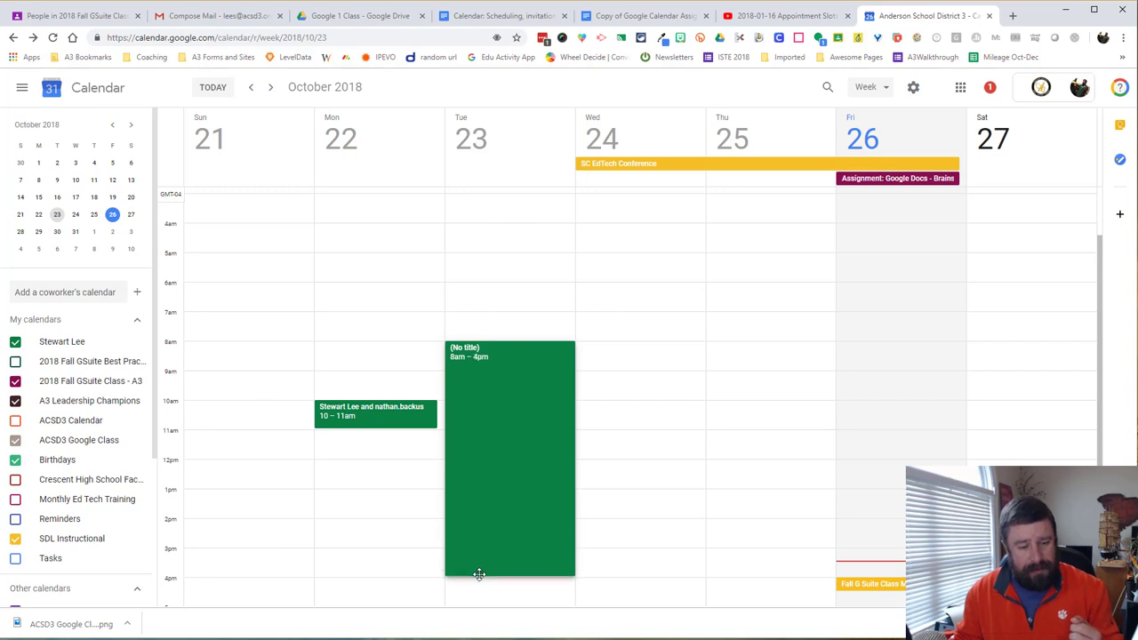
click(509, 454)
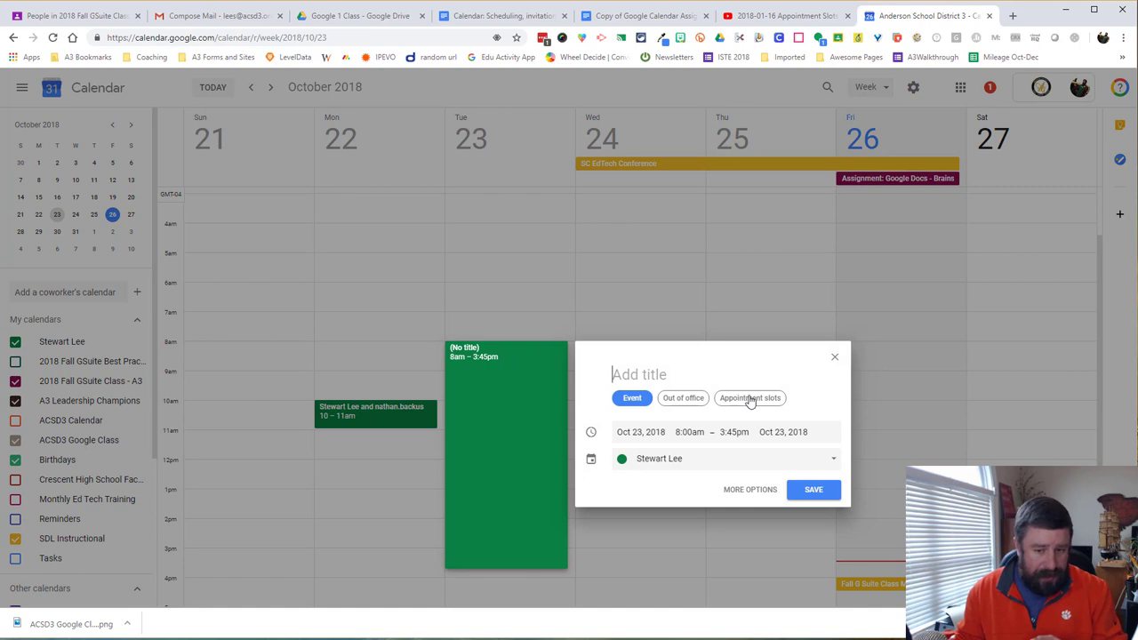
mouse_move(750, 402)
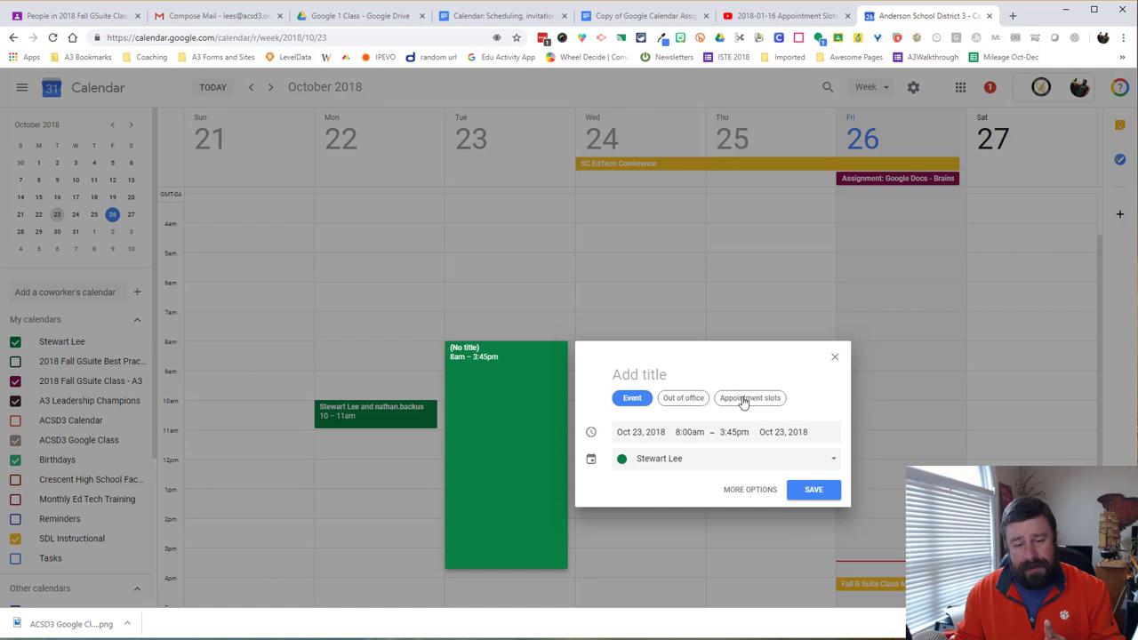
click(750, 398)
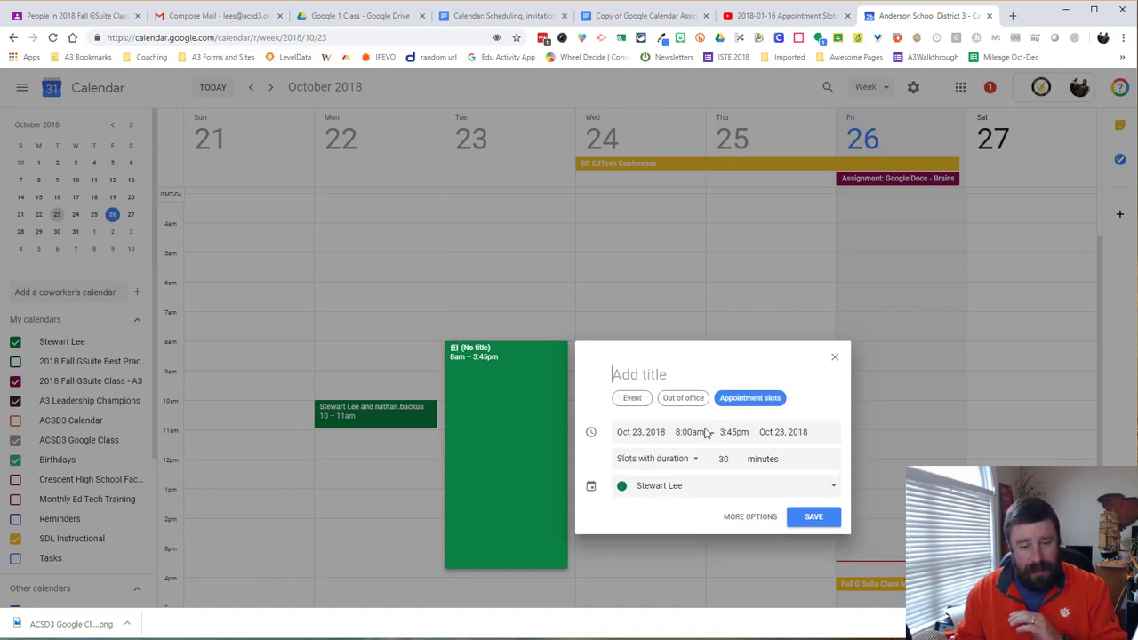
mouse_move(699, 463)
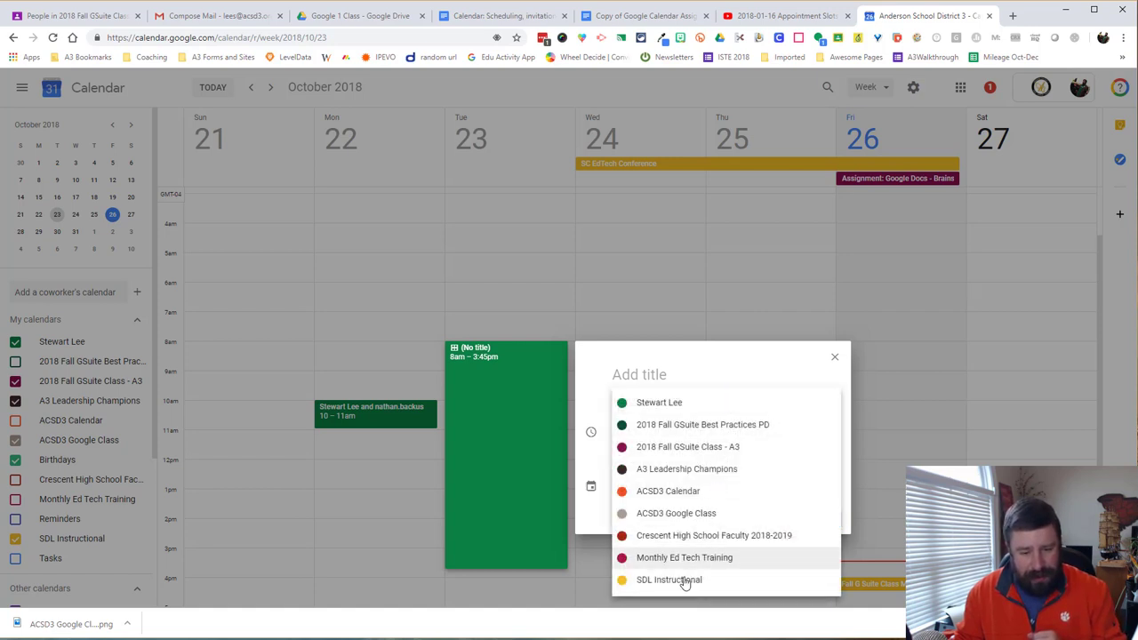
mouse_move(697, 512)
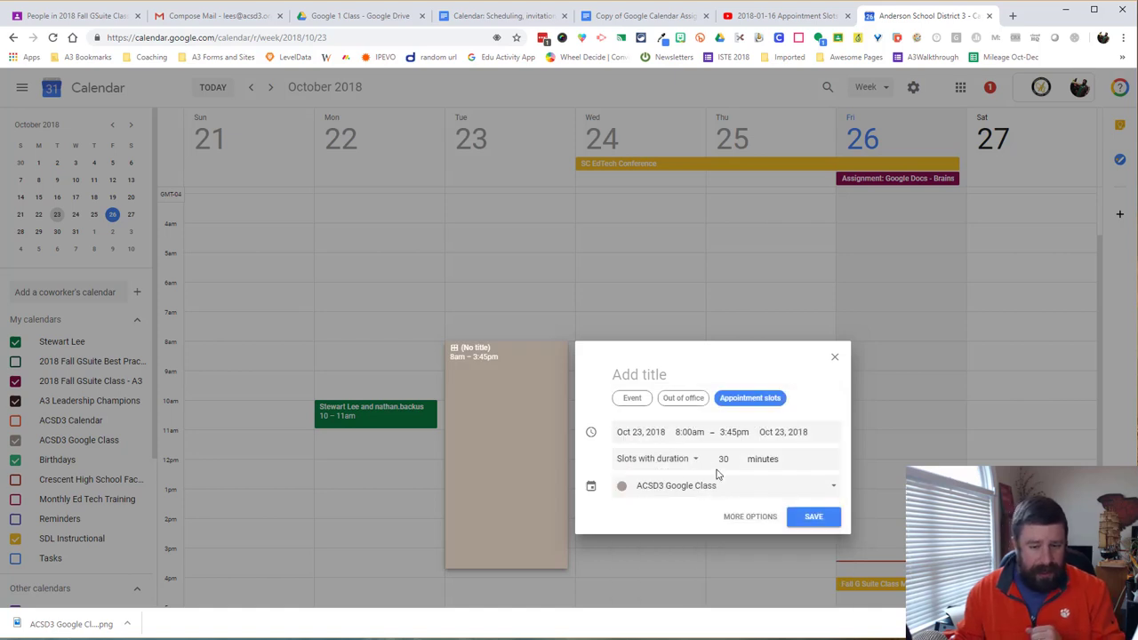
mouse_move(756, 509)
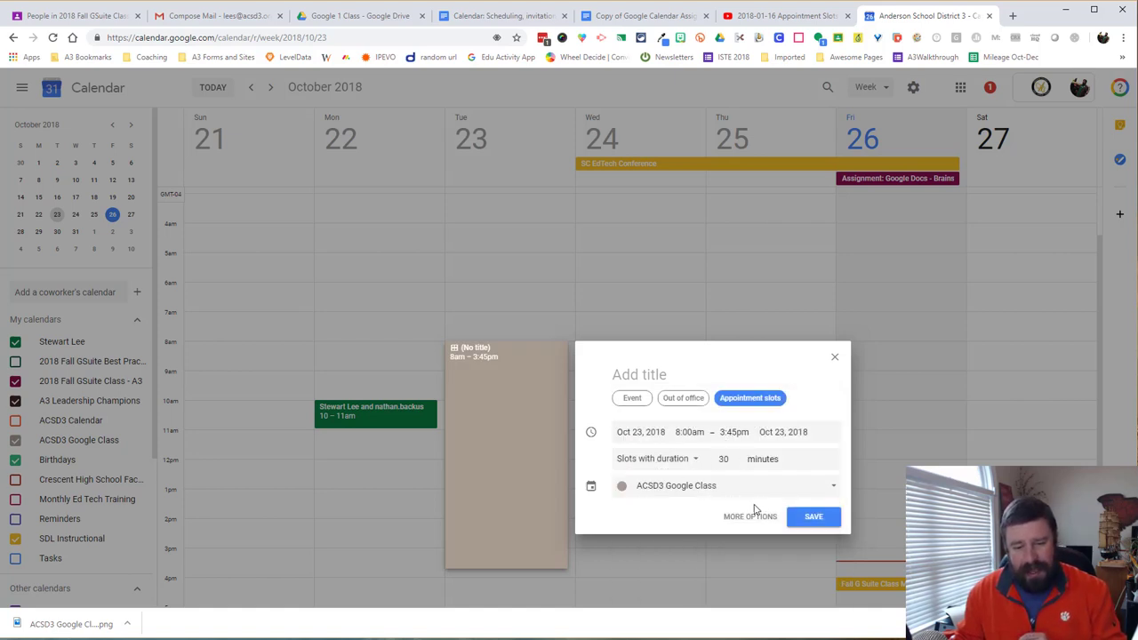
In More options, repeat the slots weekly on Tuesday and view the bookable rooms (Board Room).
click(750, 515)
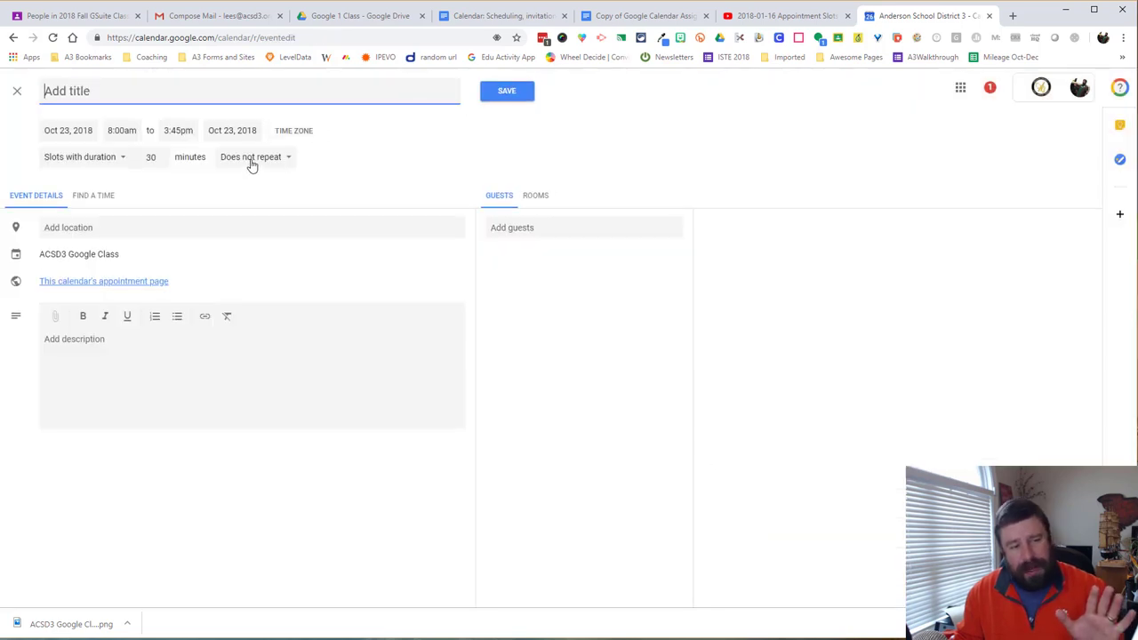
click(252, 157)
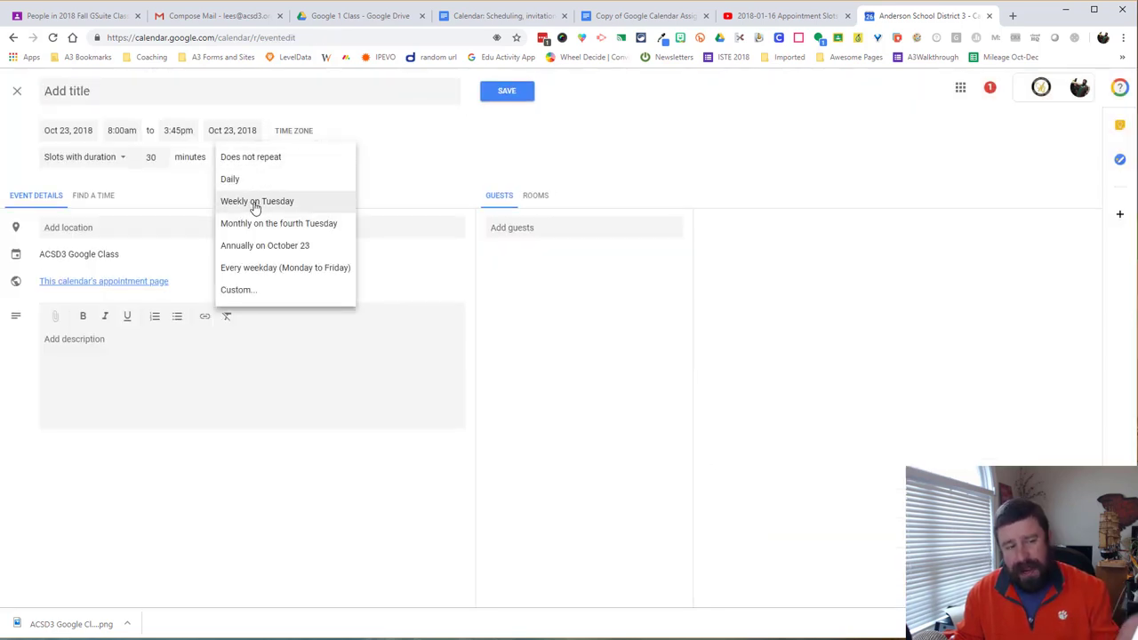
click(256, 201)
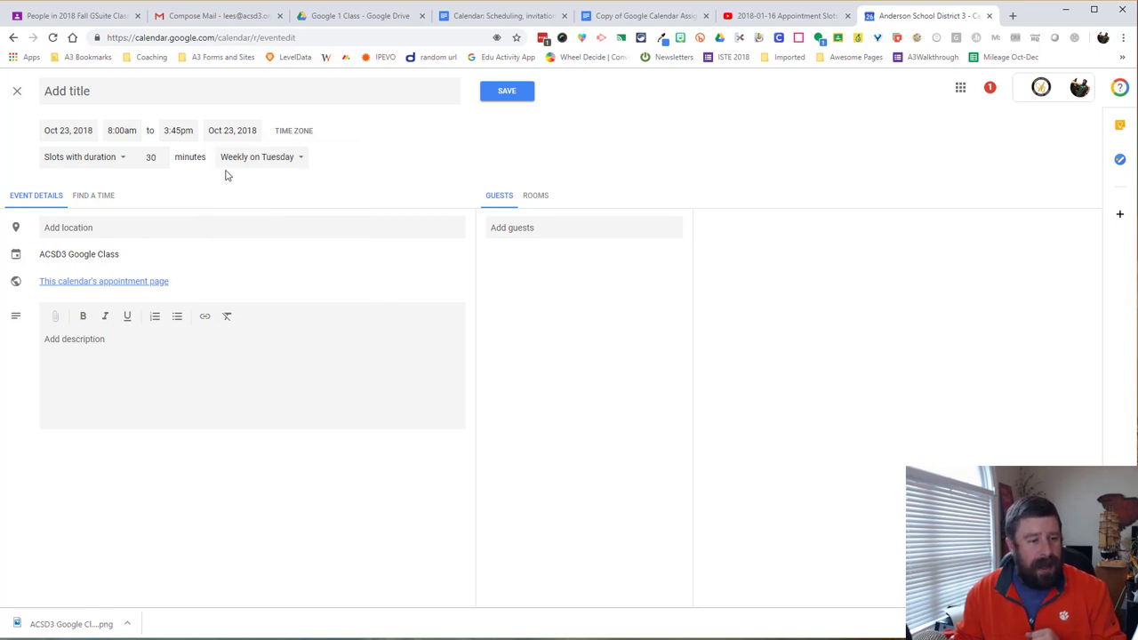
click(258, 157)
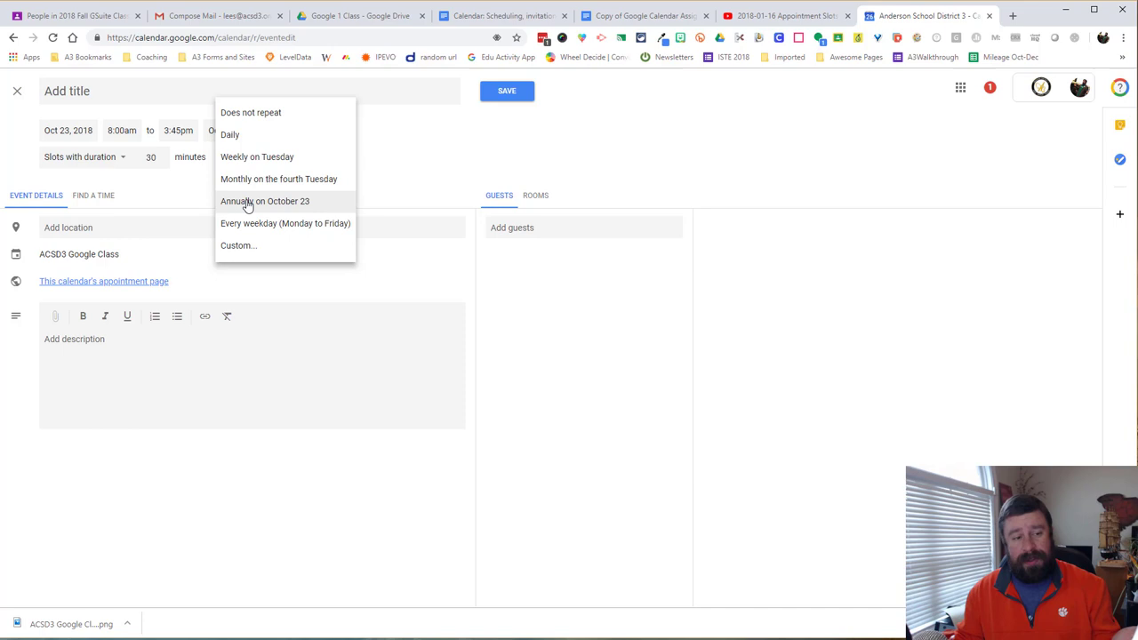
mouse_move(262, 136)
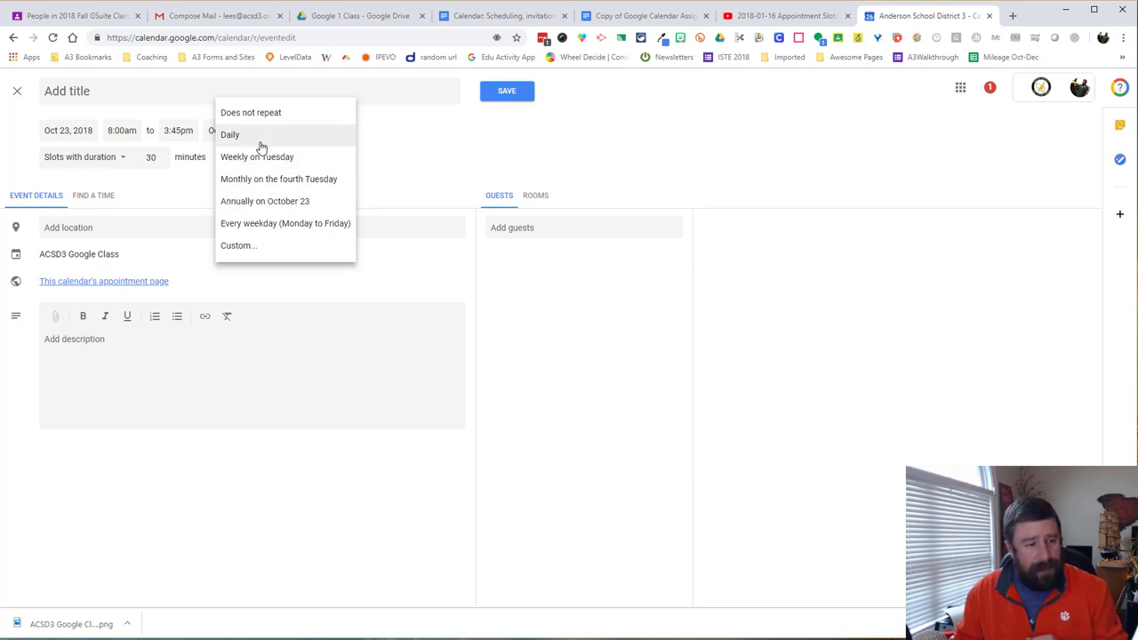
click(256, 156)
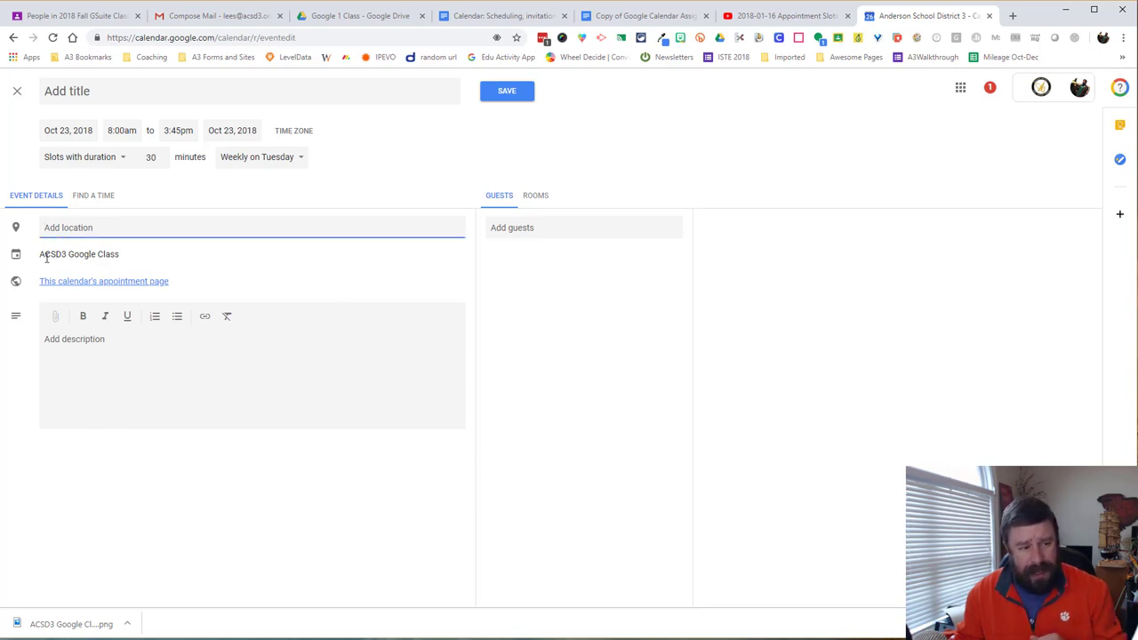
mouse_move(164, 322)
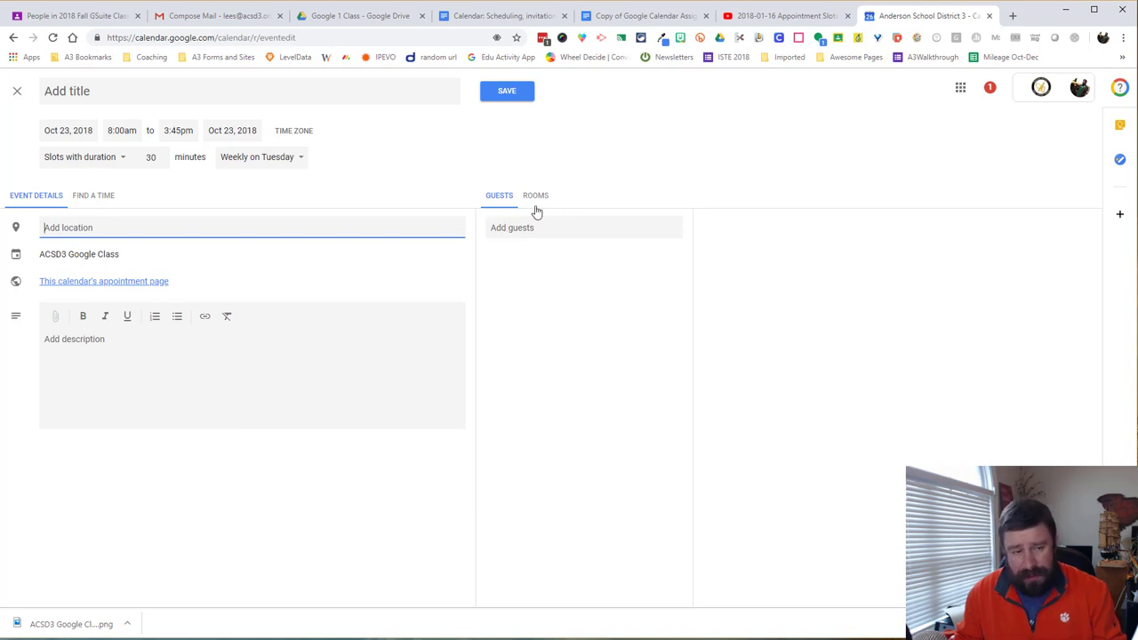
click(535, 194)
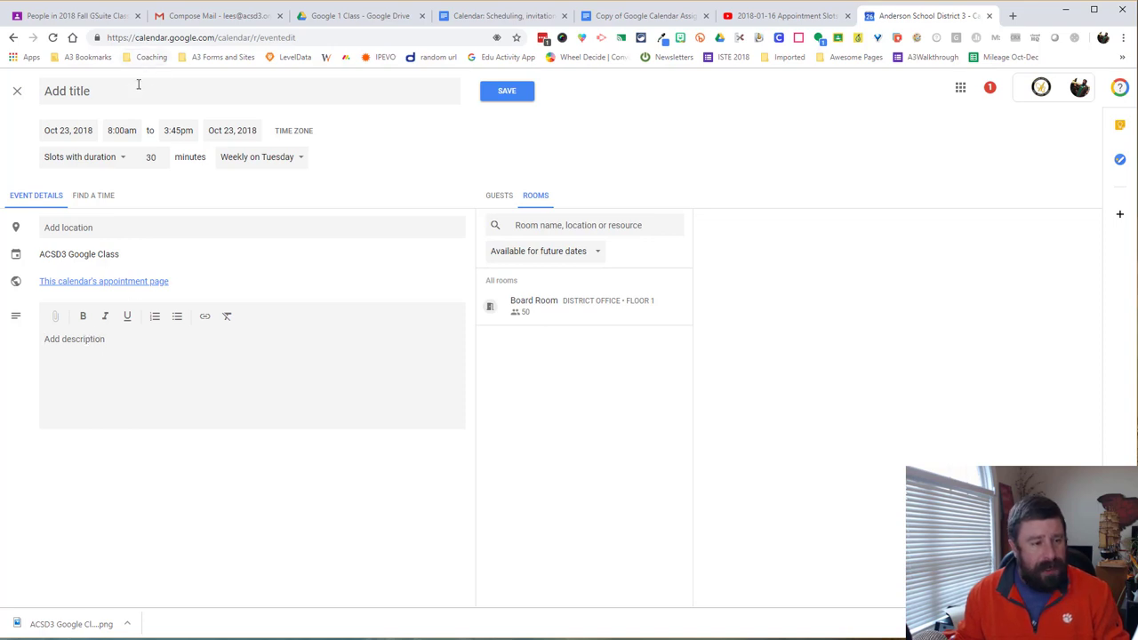
Title the appointment slots 'Temp Slots' and save them to the week view.
click(139, 90)
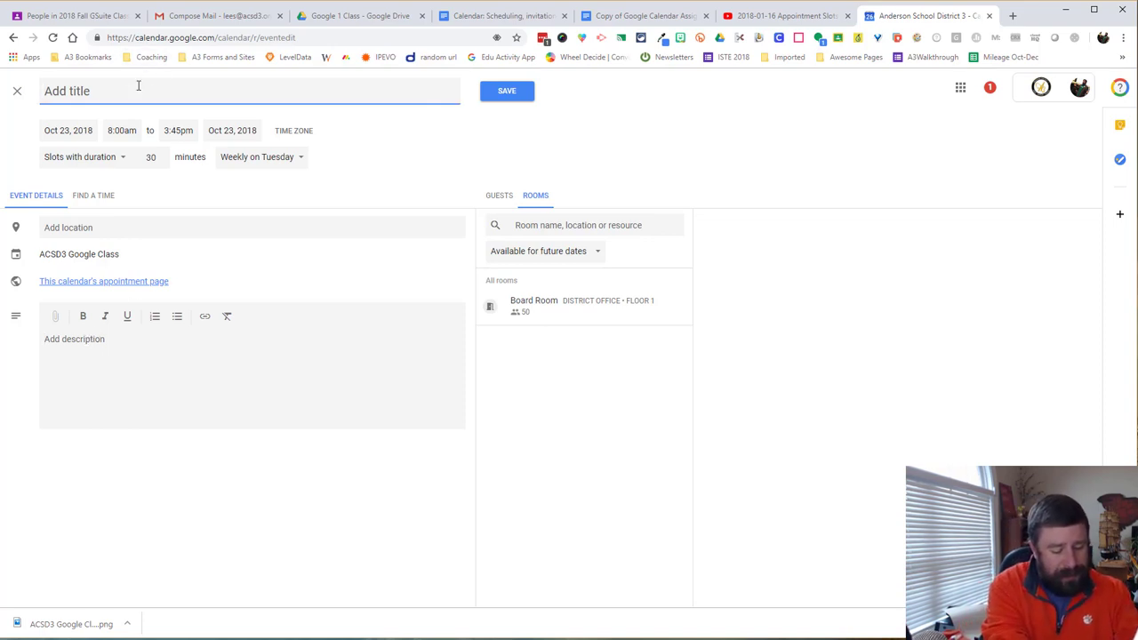
text(Temp)
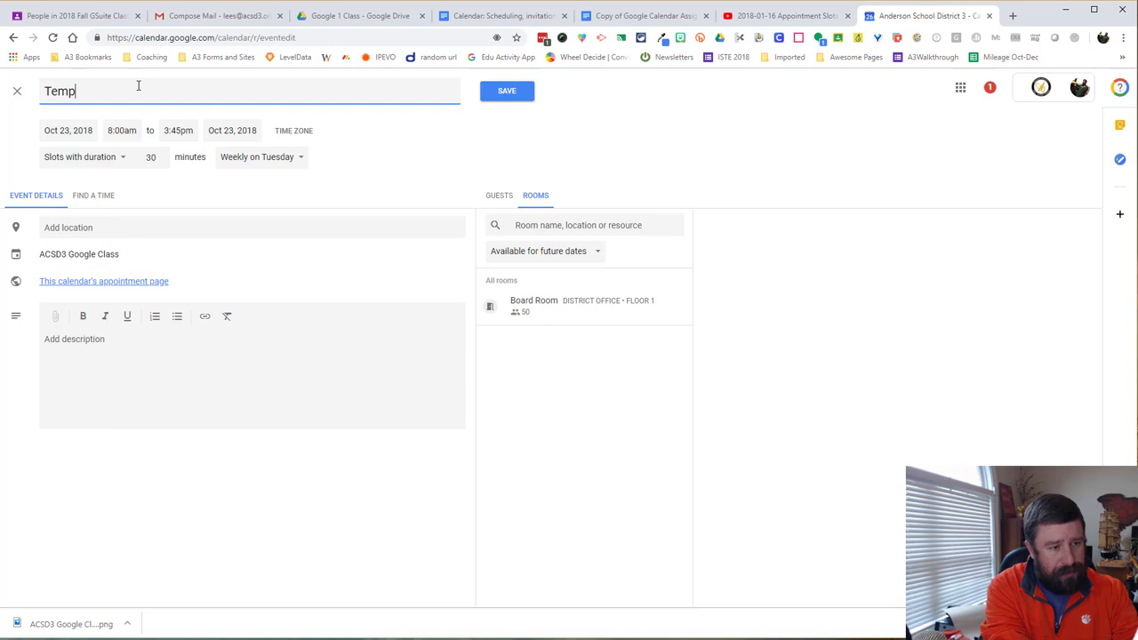
text(Slots)
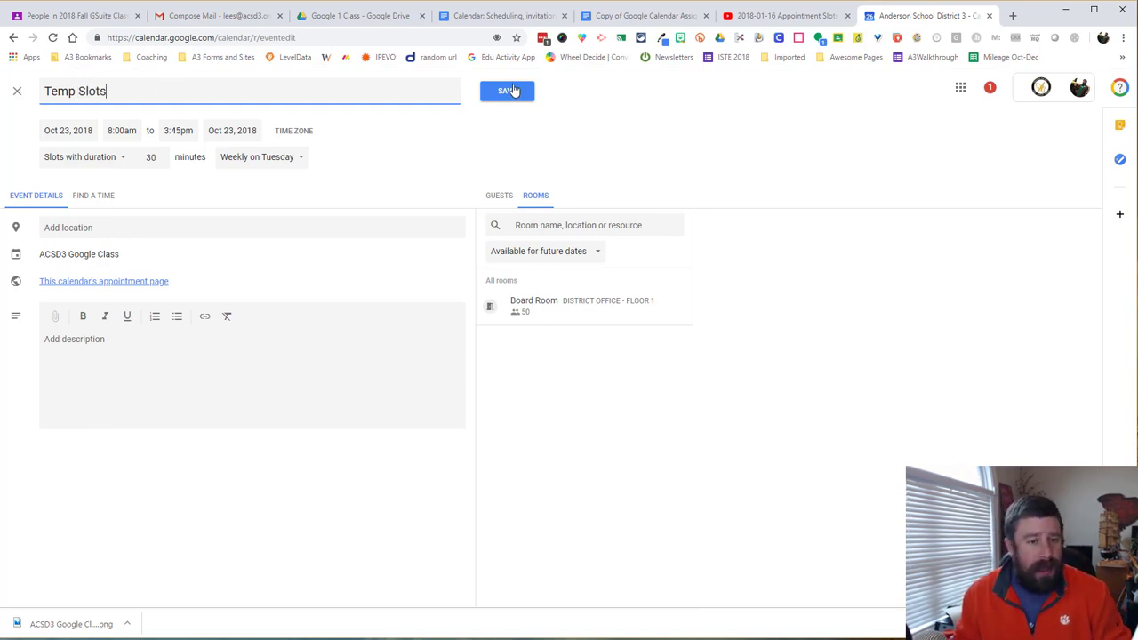
click(506, 91)
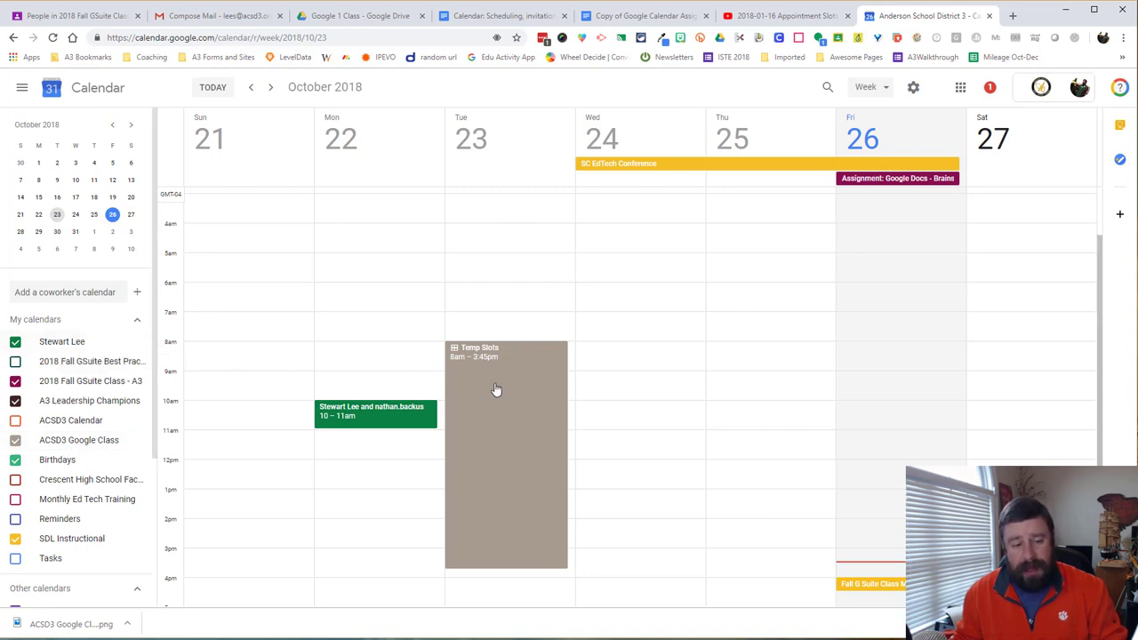
mouse_move(505, 411)
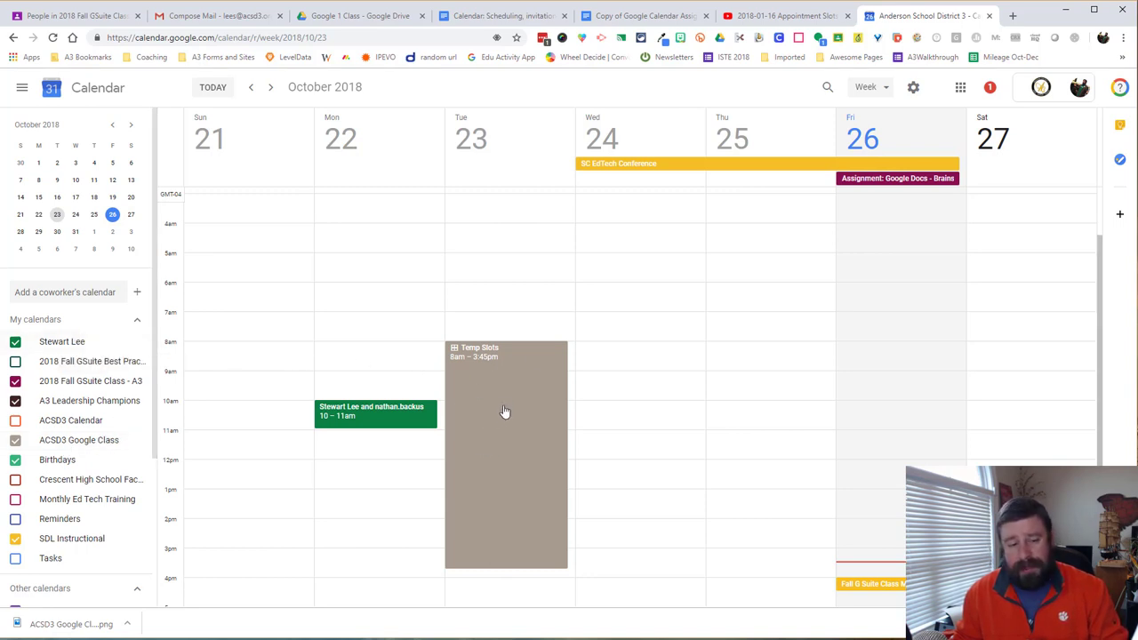
mouse_move(487, 371)
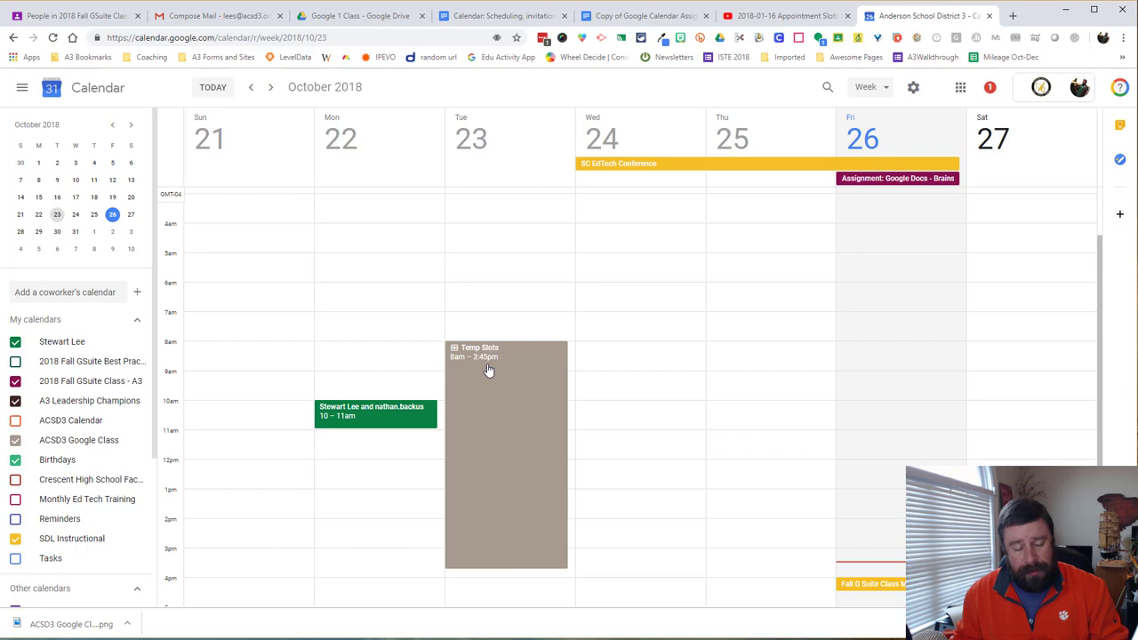
mouse_move(496, 409)
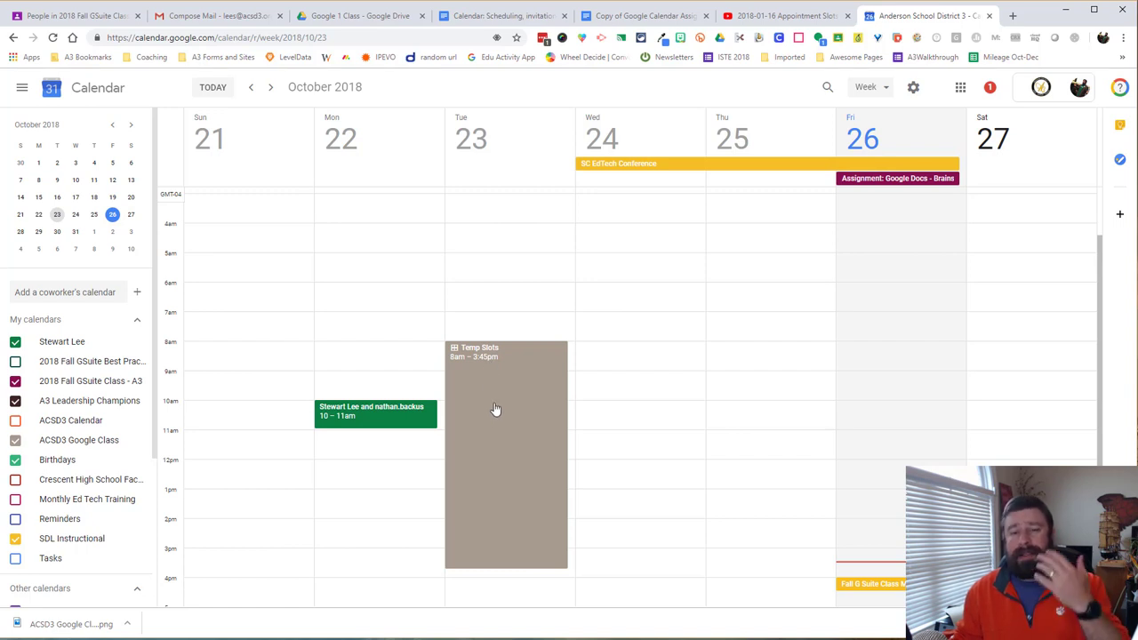
mouse_move(497, 399)
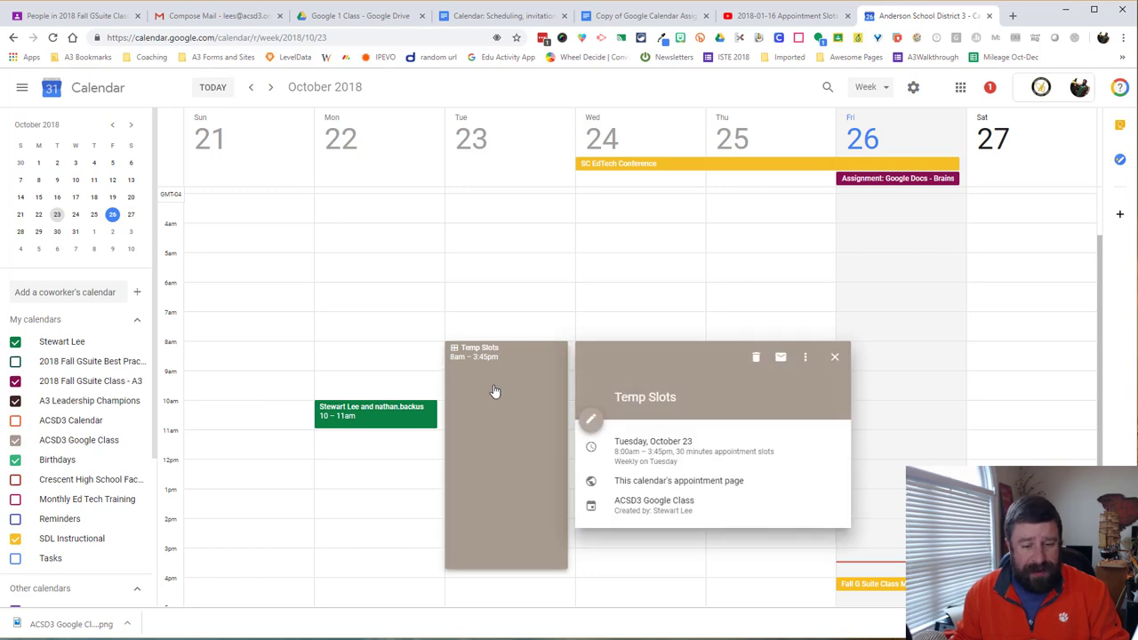
mouse_move(590, 419)
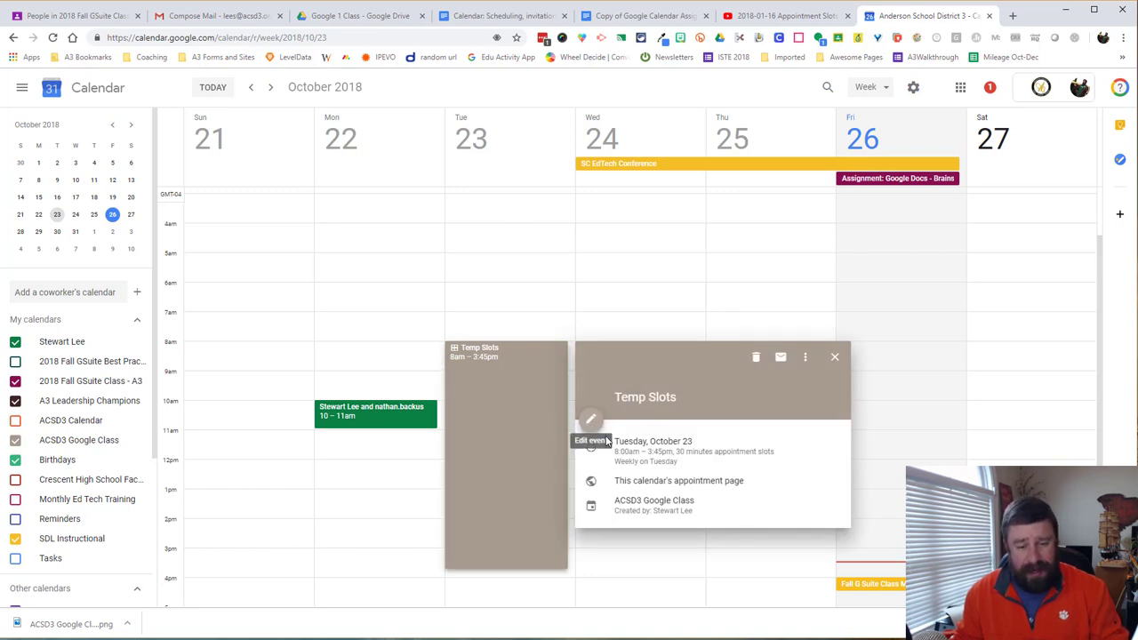
mouse_move(638, 491)
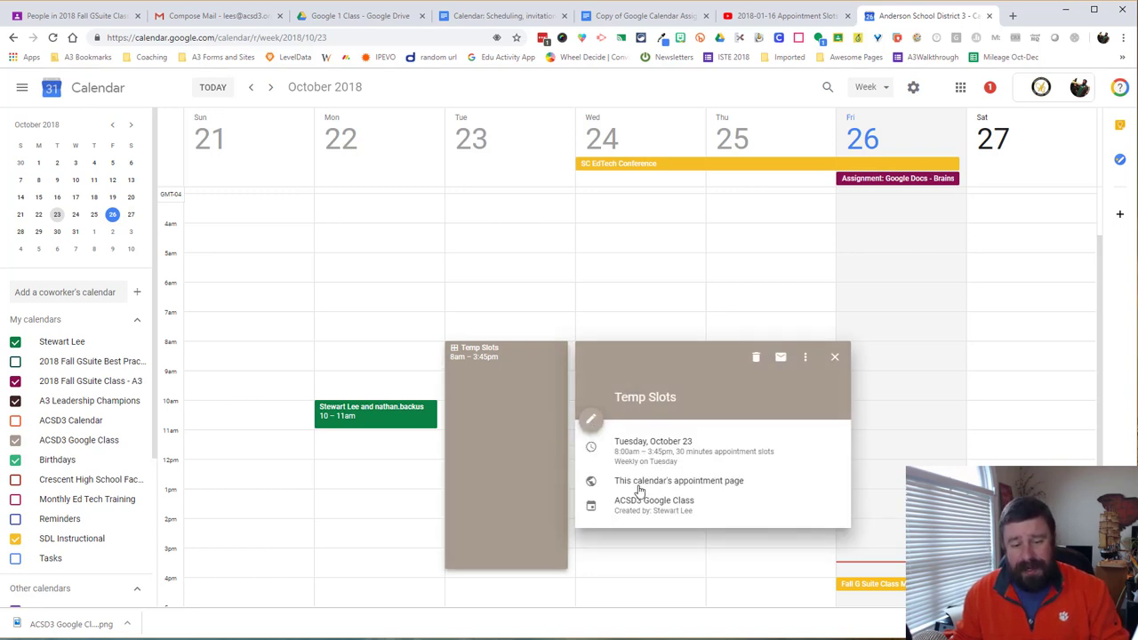
mouse_move(679, 480)
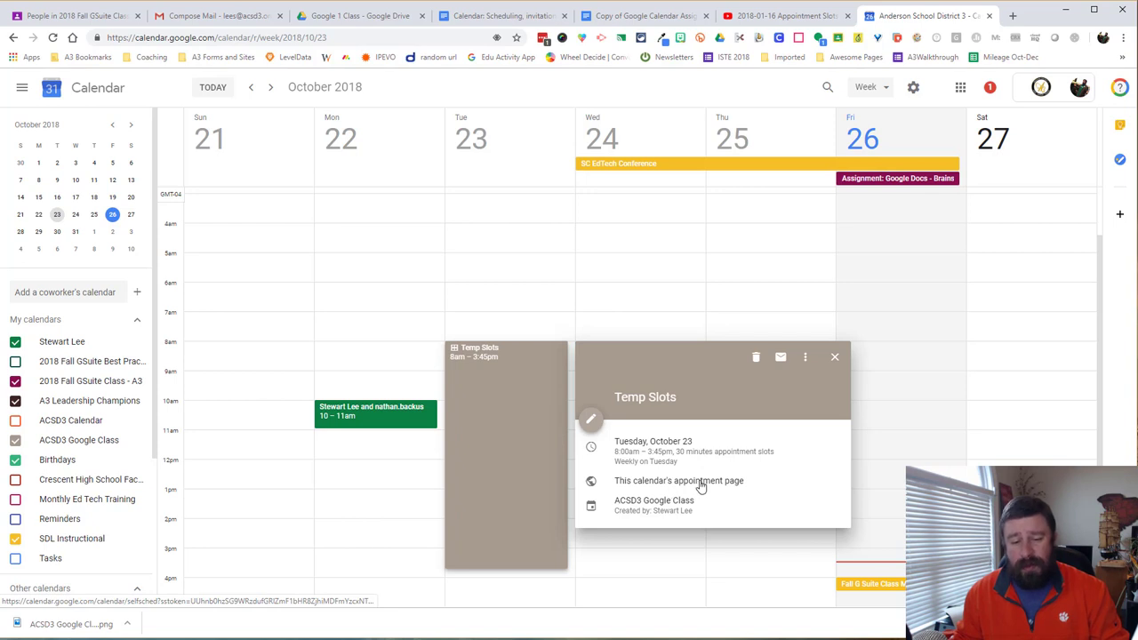
Grab the appointment page's URL and test-book Tuesday's 12:00–12:30pm slot, then cancel.
click(679, 480)
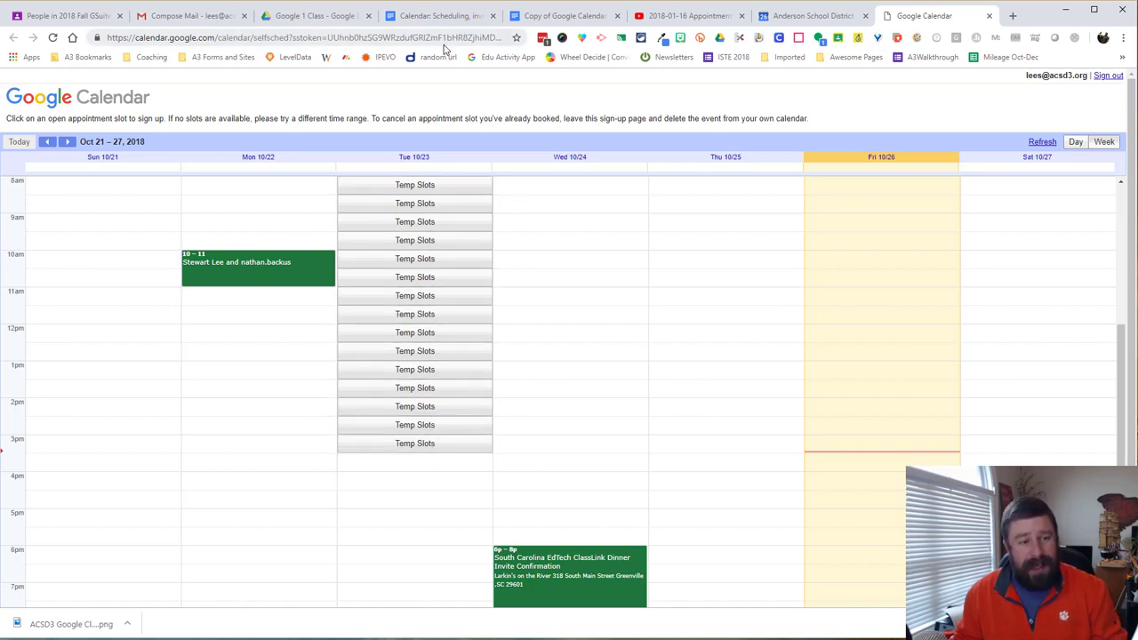
click(306, 38)
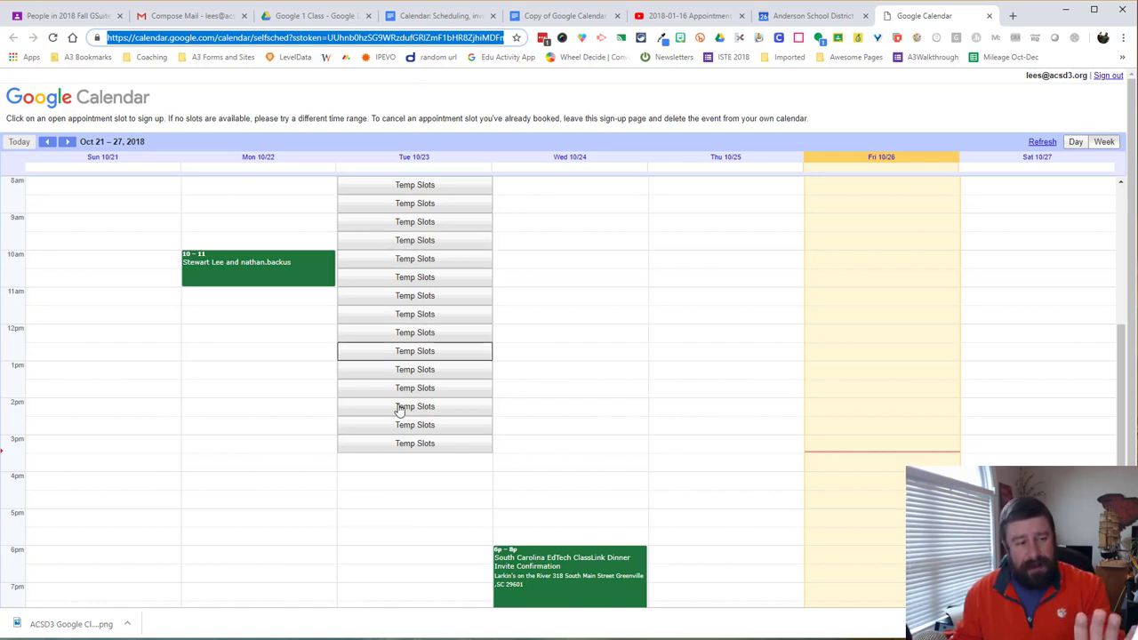
mouse_move(415, 388)
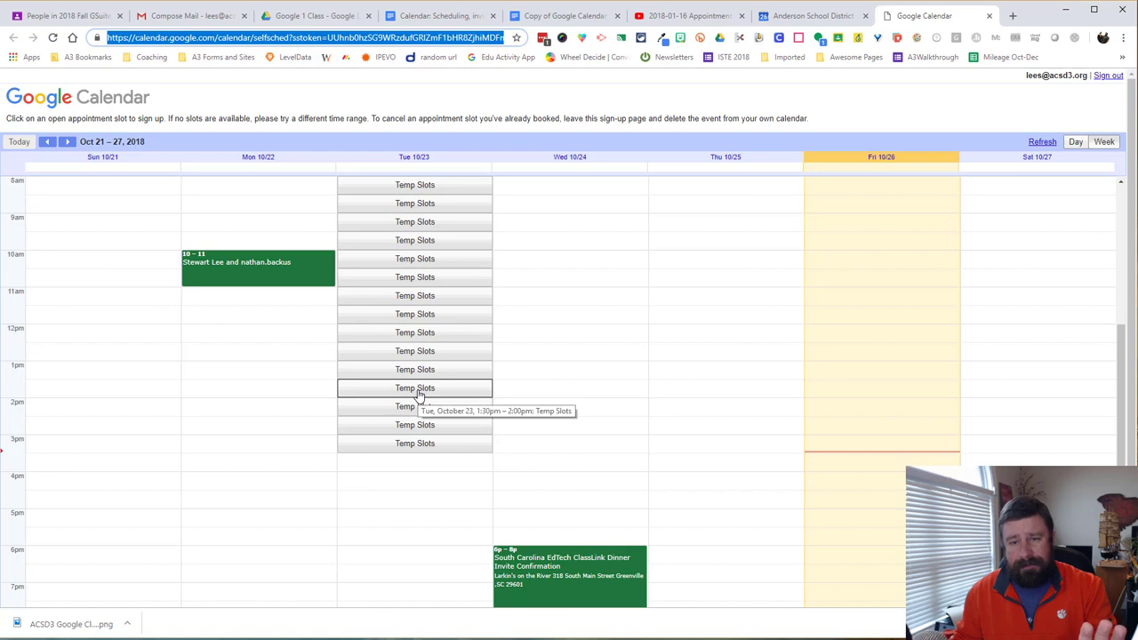
click(414, 332)
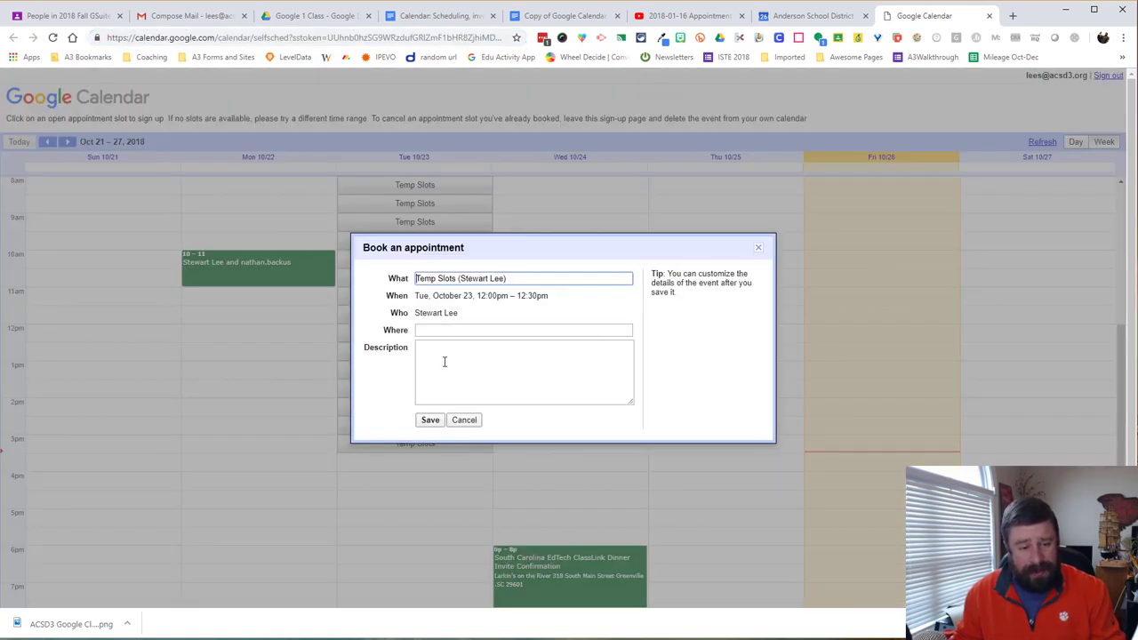
mouse_move(435, 402)
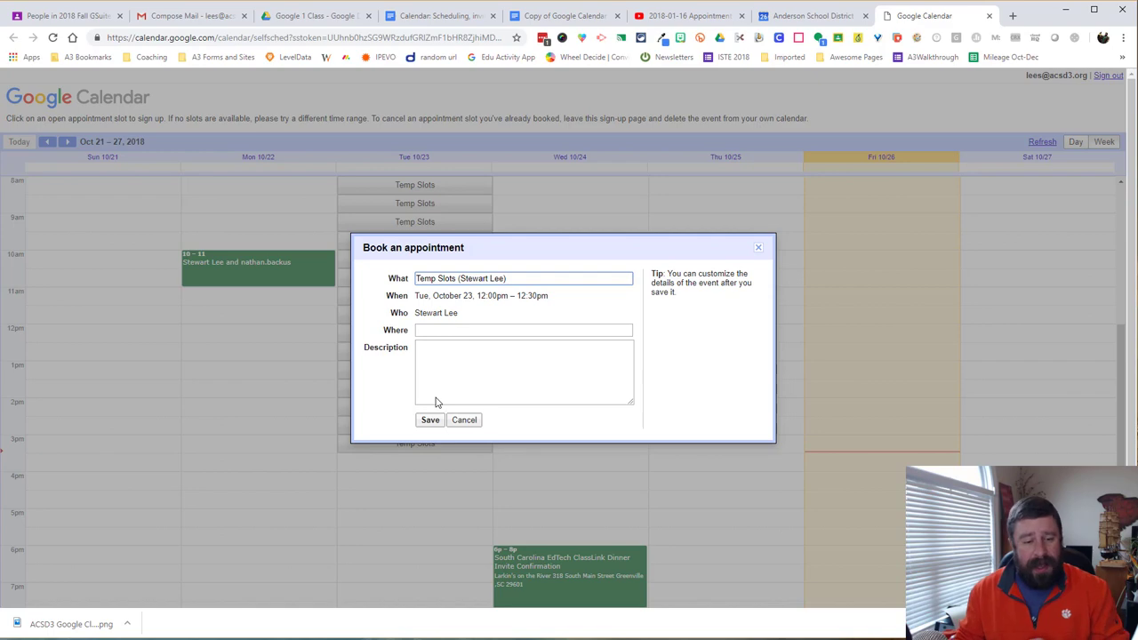
click(464, 420)
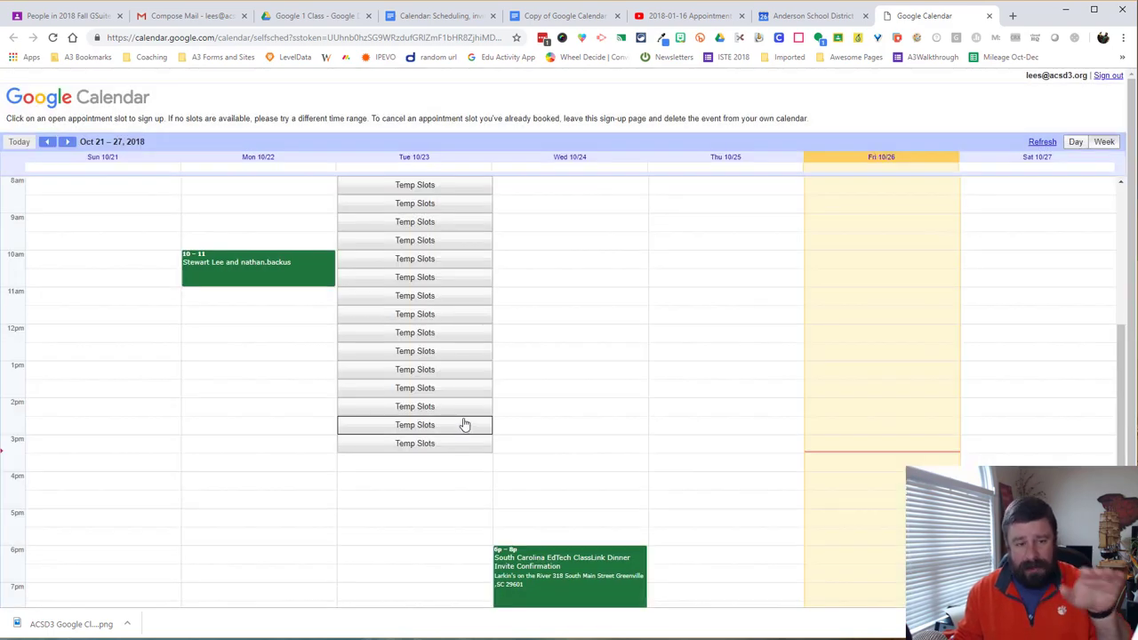
mouse_move(436, 252)
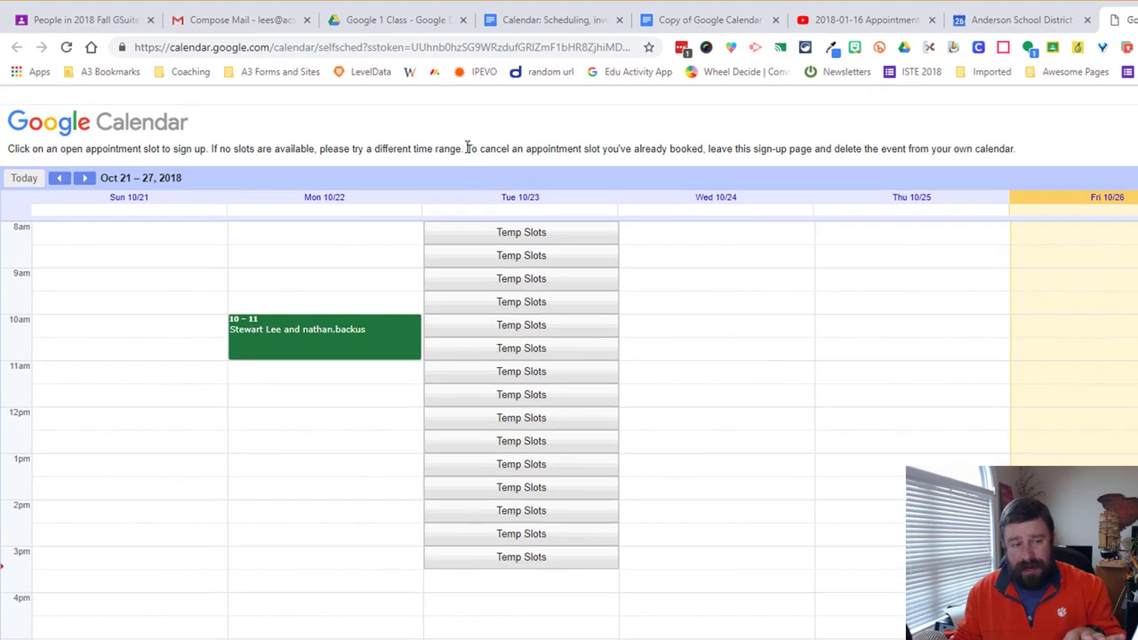
drag(466, 149, 761, 149)
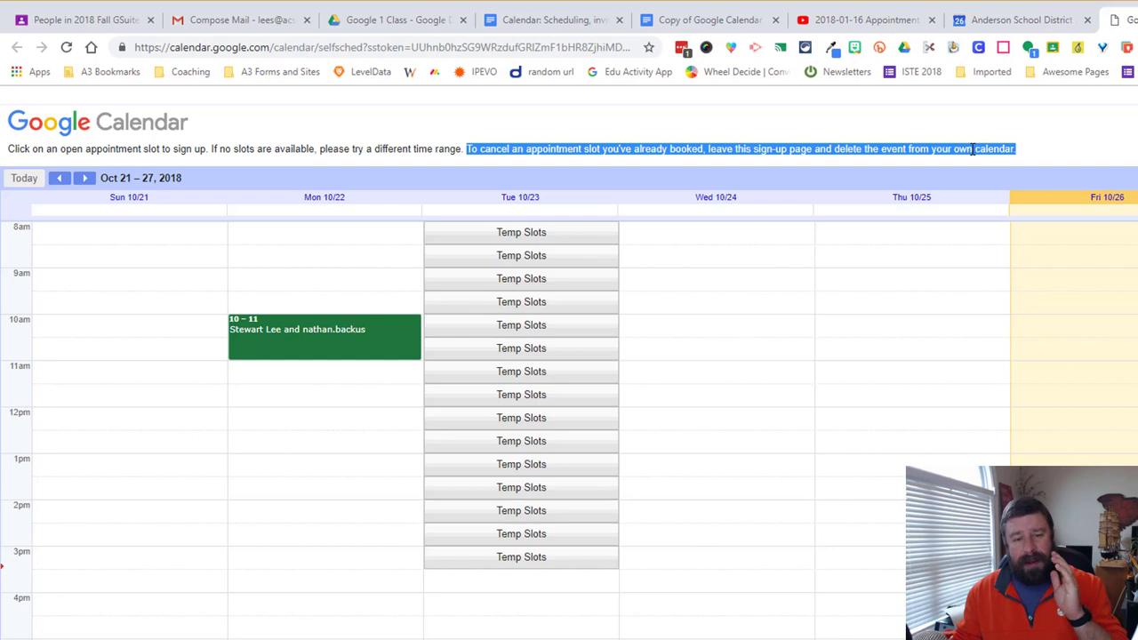
mouse_move(970, 149)
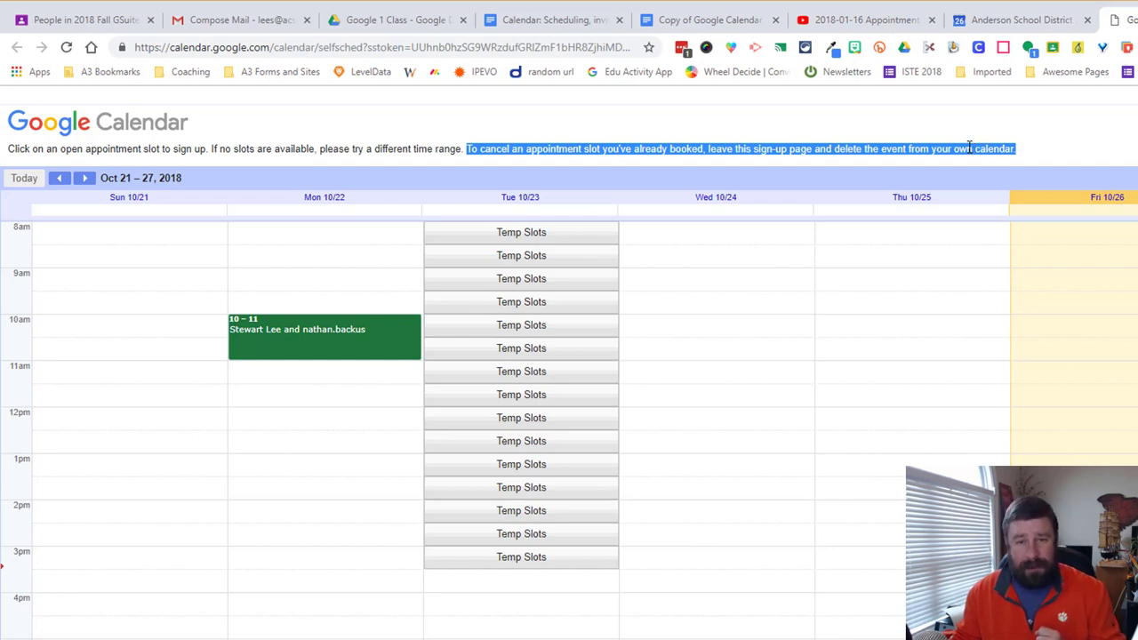